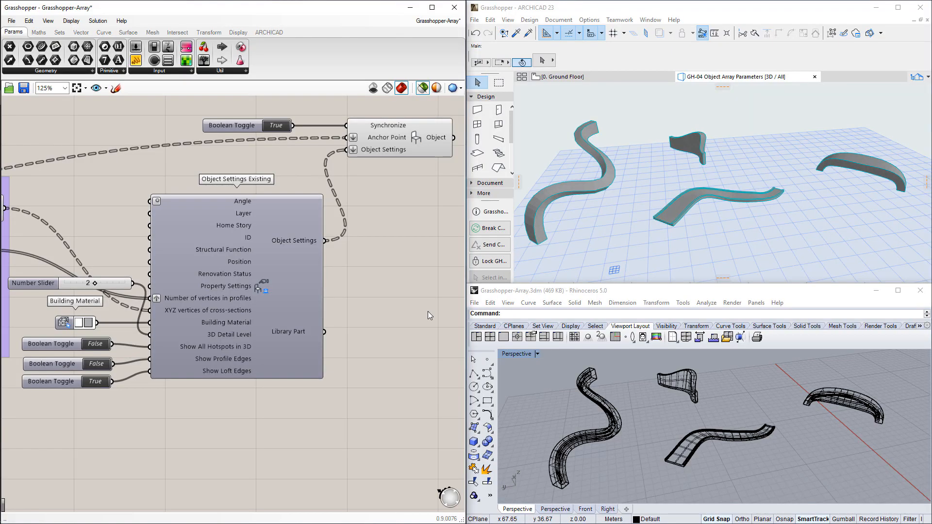
mouse_move(599, 249)
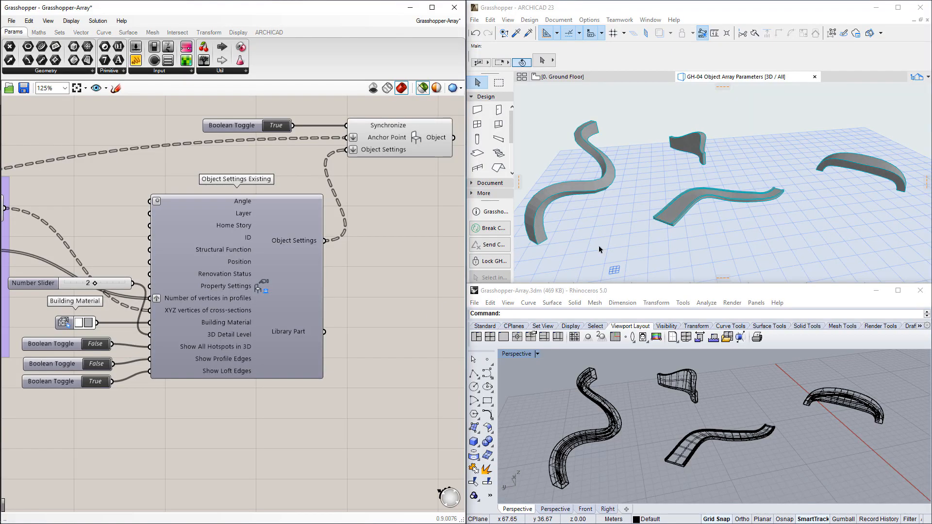
Step: Select the flat wavy loft object and bring up the library object commands in File
left_click(714, 205)
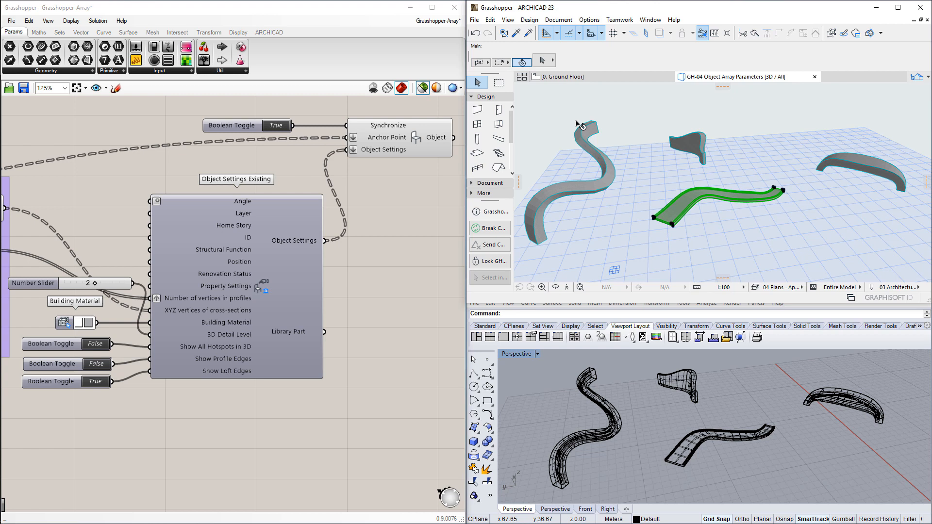
left_click(474, 19)
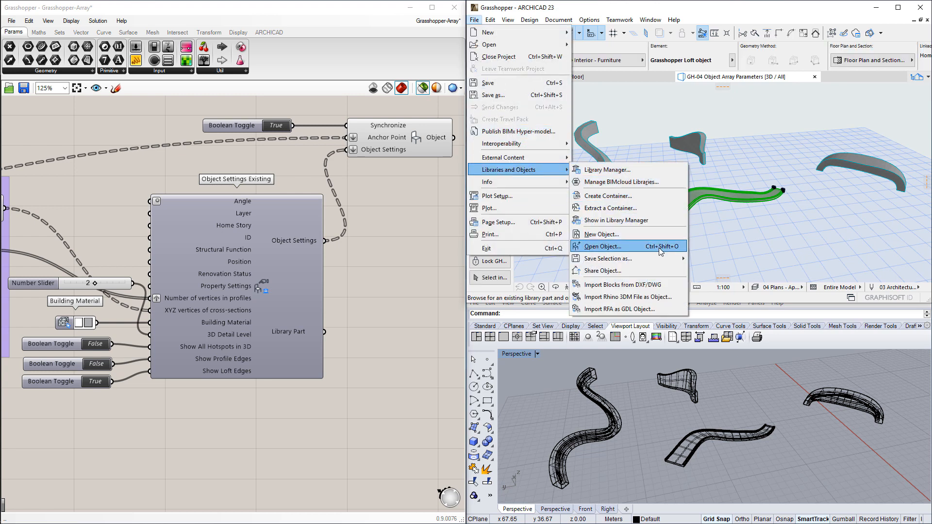
Step: Open the selected Grasshopper Loft object in the library part editor via Open Object
left_click(603, 246)
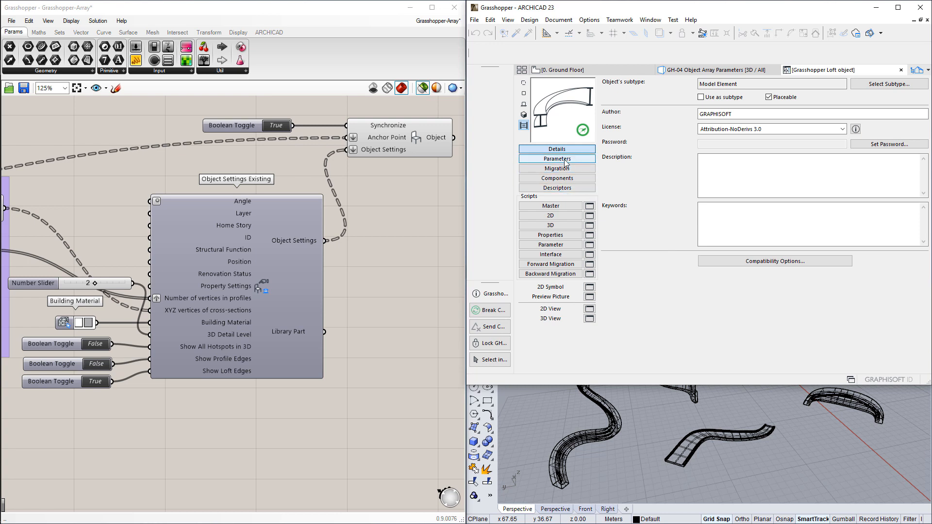
Step: Show the Loft parameters, inspect ParamcontrolByGrasshopper, and select the gh_vertices array
left_click(557, 159)
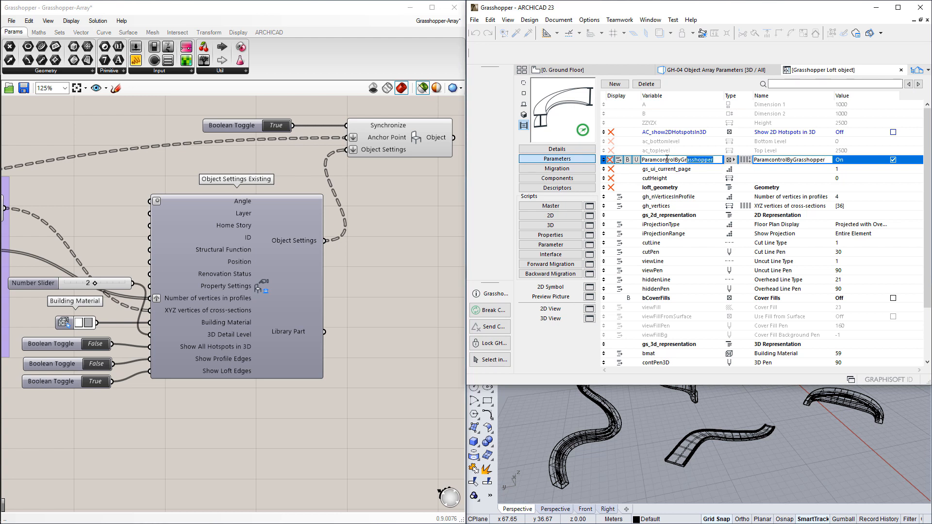
double_click(676, 159)
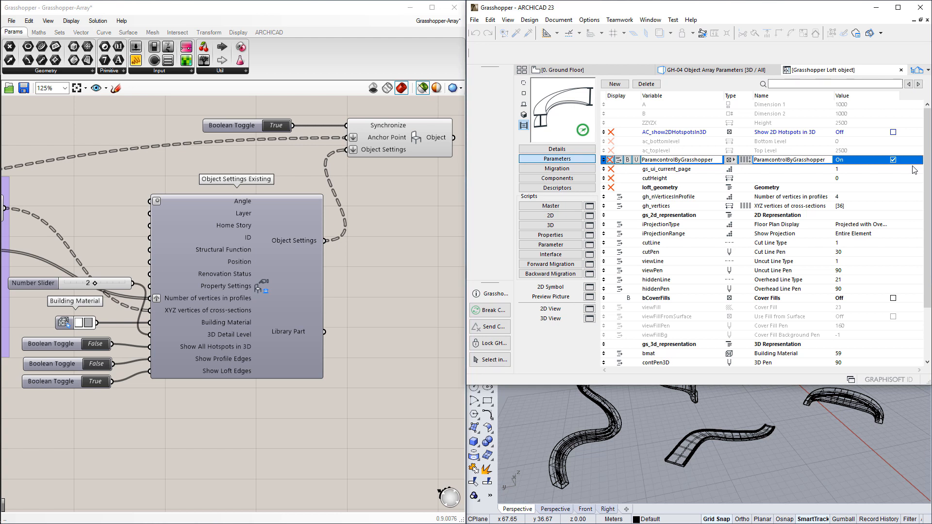
mouse_move(856, 209)
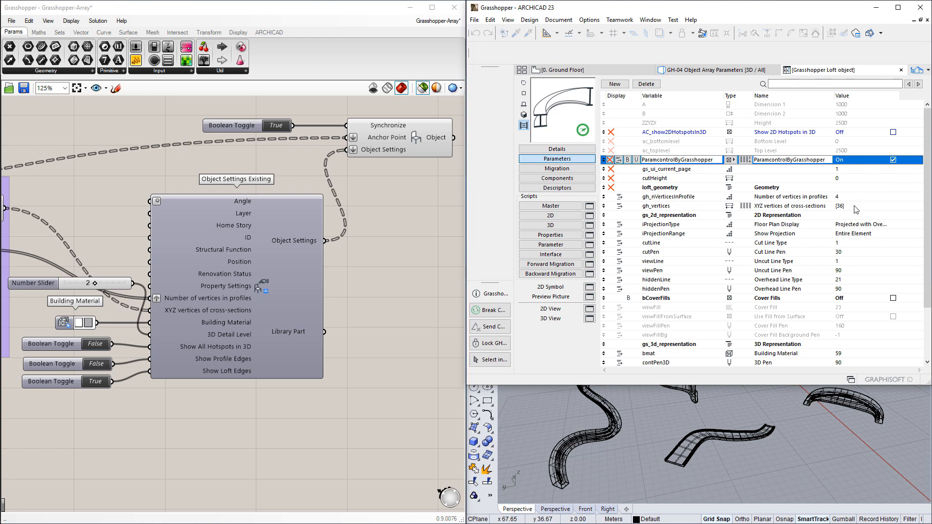
left_click(678, 206)
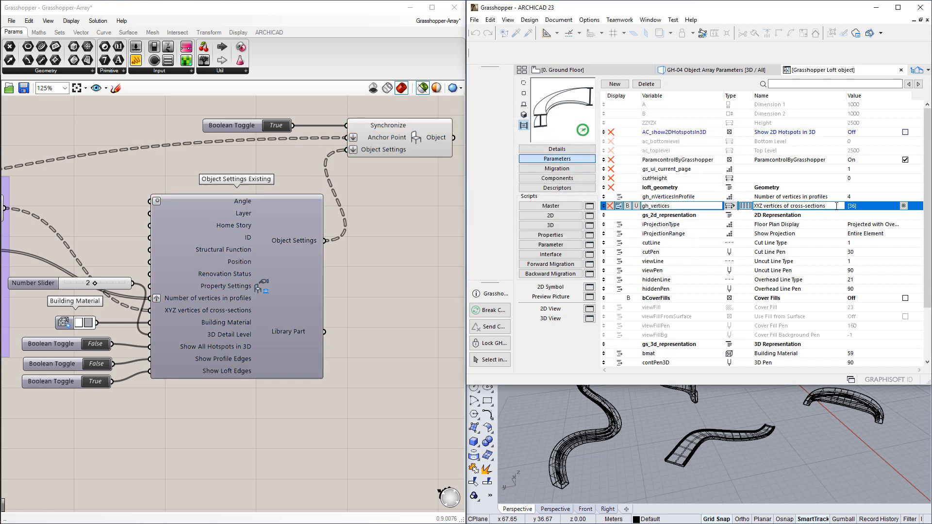
left_click(791, 206)
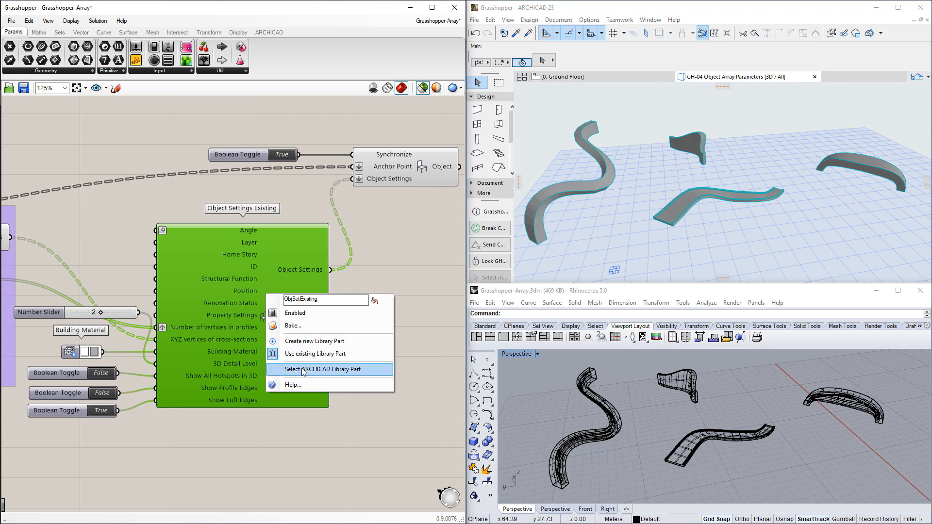
Step: Link Grasshopper Loft object.gsm and expose vertex count and cross-section XYZ vertices as inputs
left_click(323, 369)
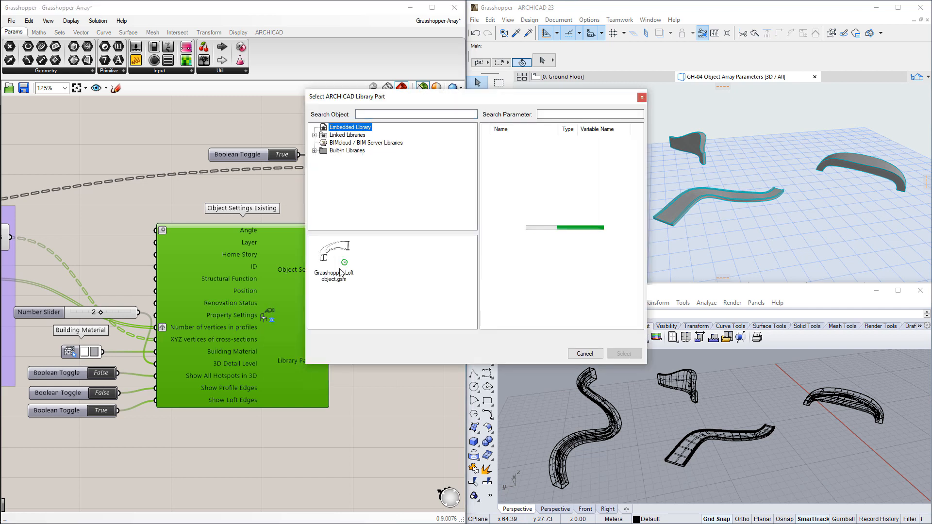
left_click(334, 256)
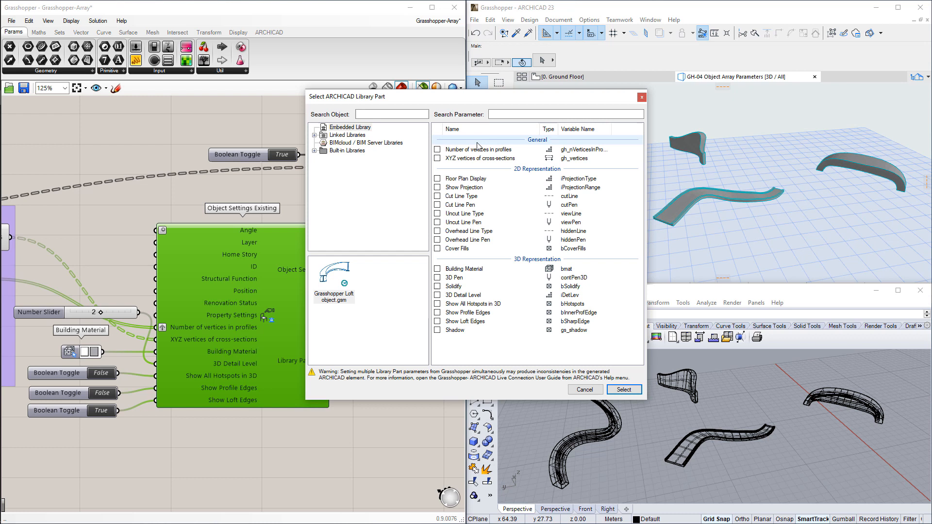
left_click(438, 149)
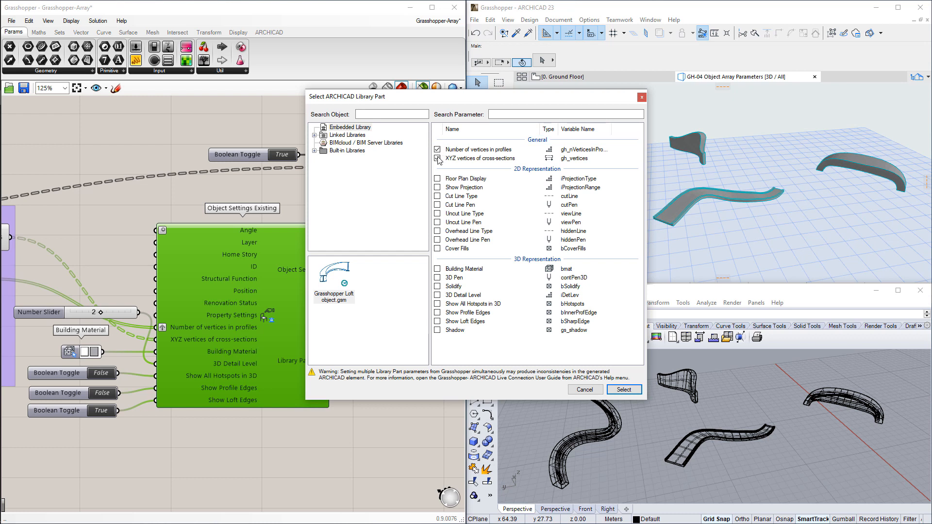
left_click(438, 268)
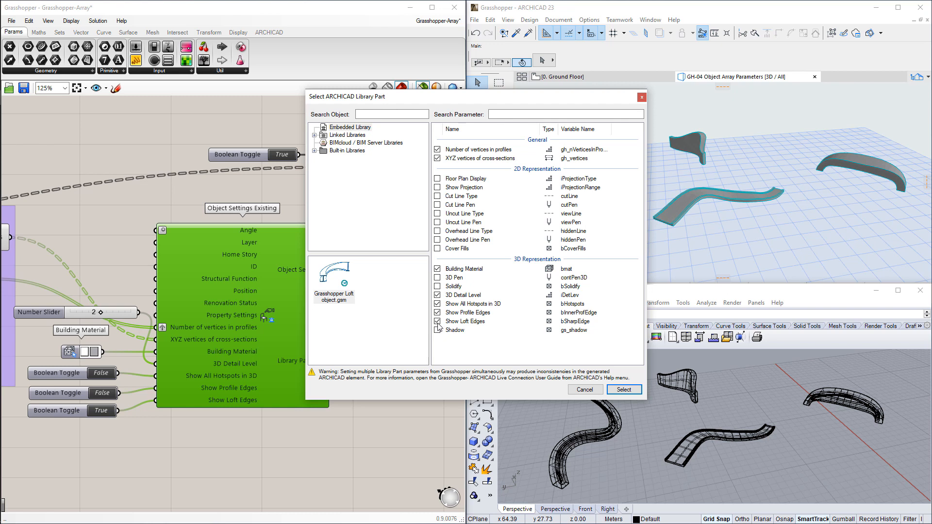
mouse_move(264, 354)
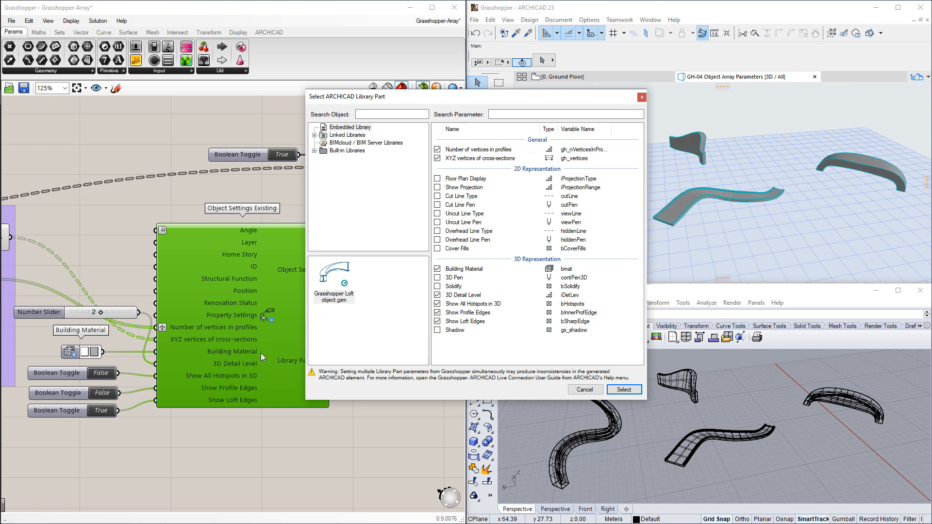
mouse_move(263, 405)
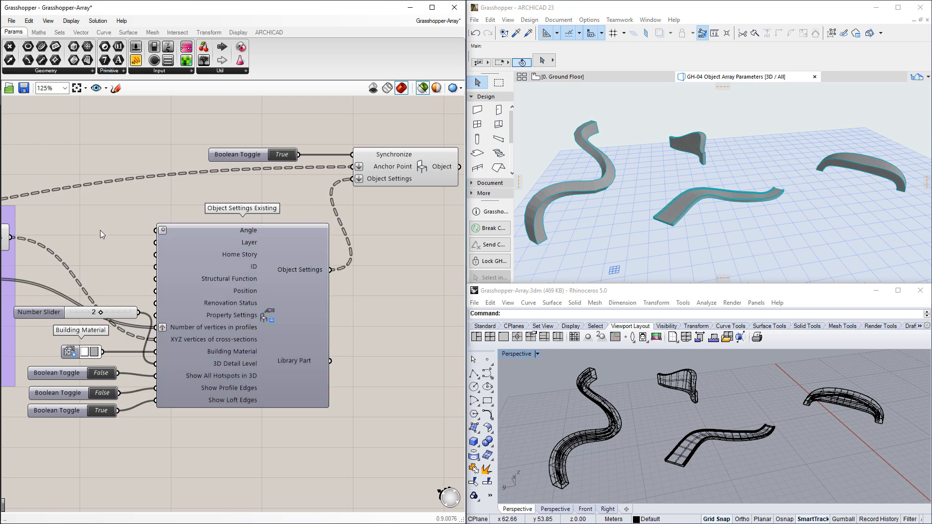
left_click_drag(101, 234, 233, 212)
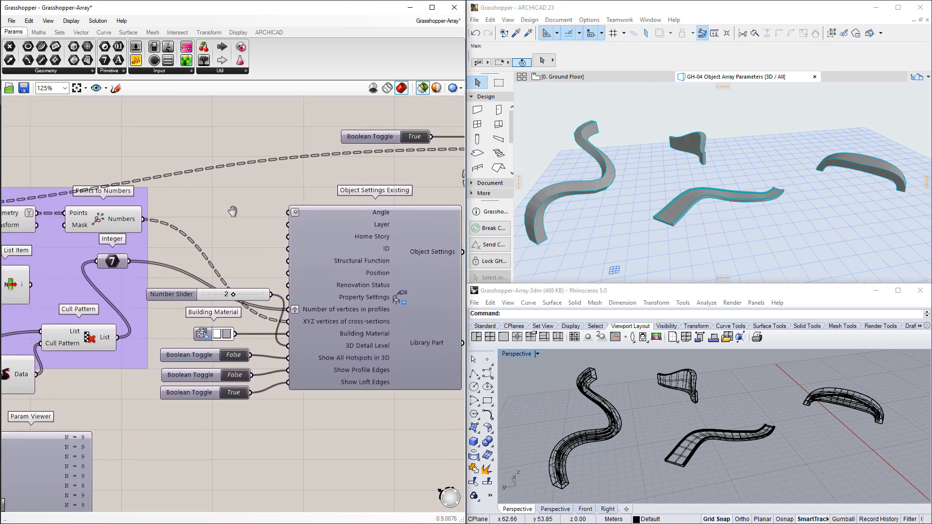
left_click(102, 218)
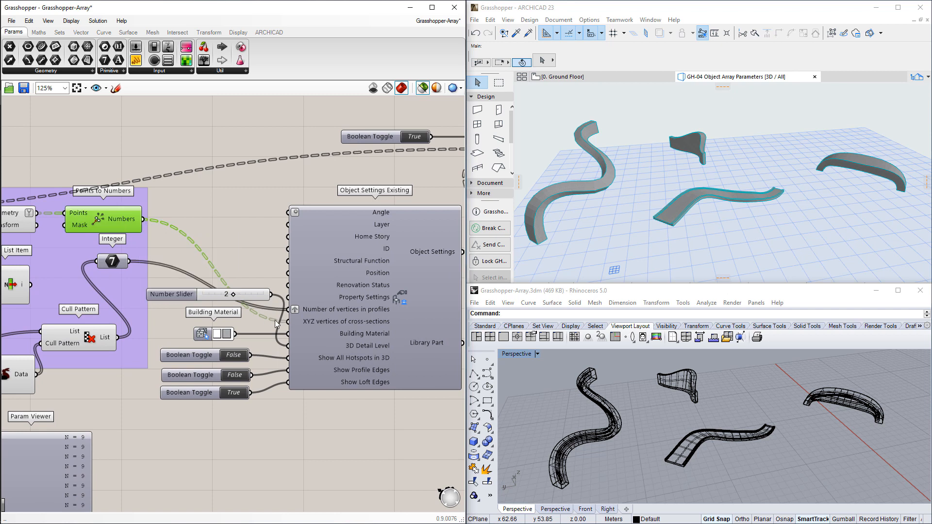
mouse_move(315, 325)
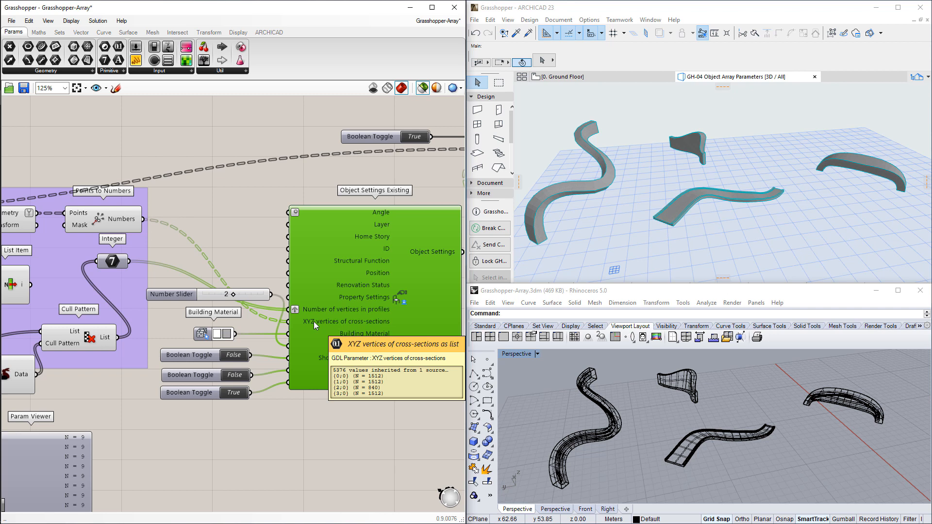
mouse_move(258, 255)
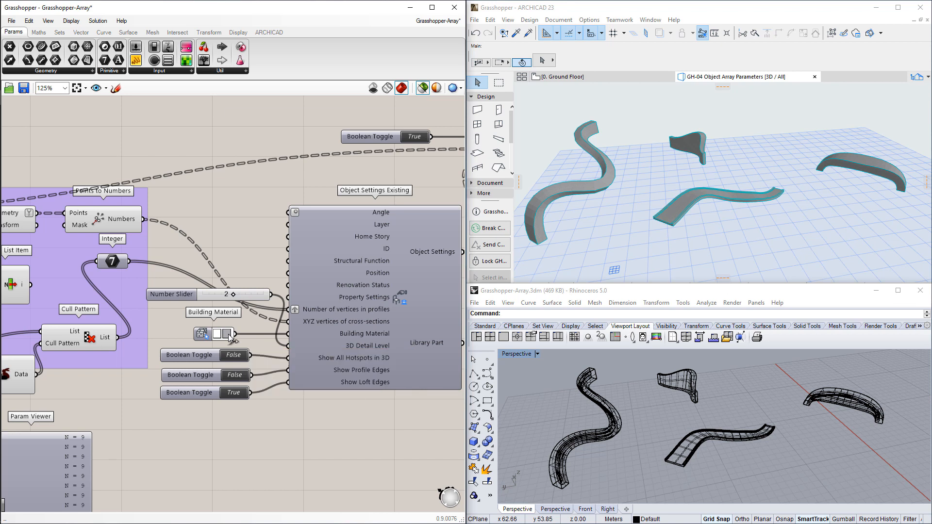
left_click(201, 334)
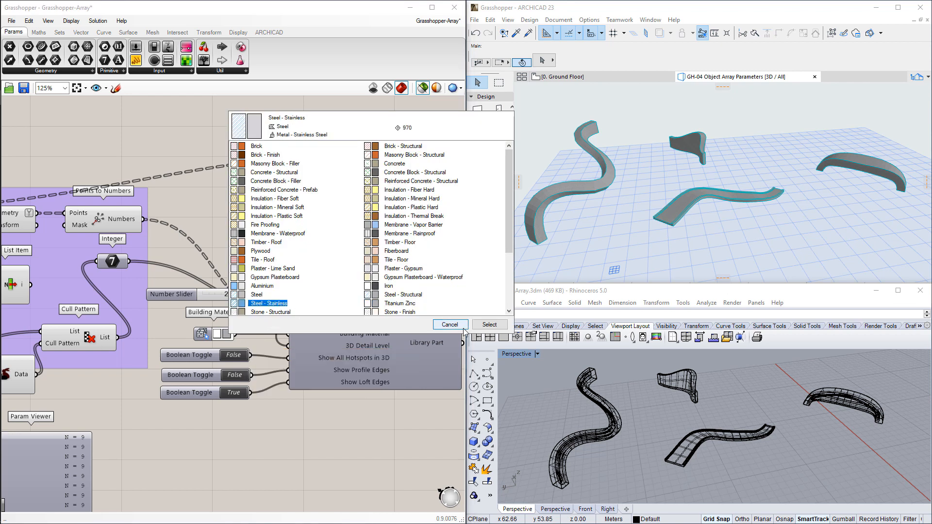
left_click(450, 325)
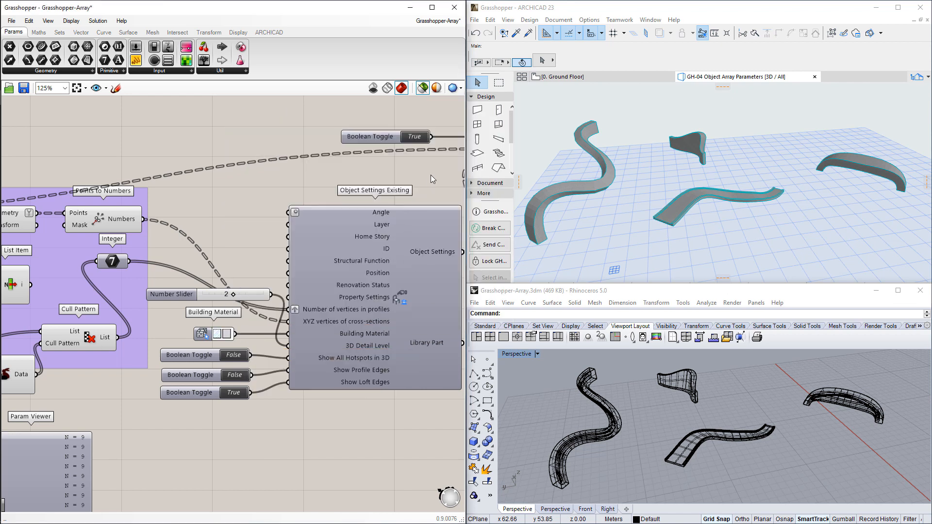